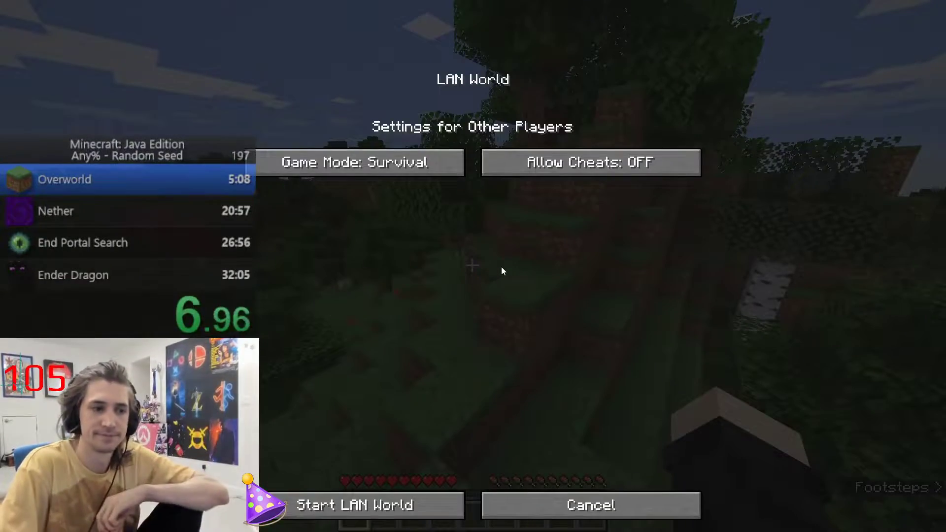
Set Allow Cheats ON, start the LAN world, then create the new Hard survival world
left_click(591, 162)
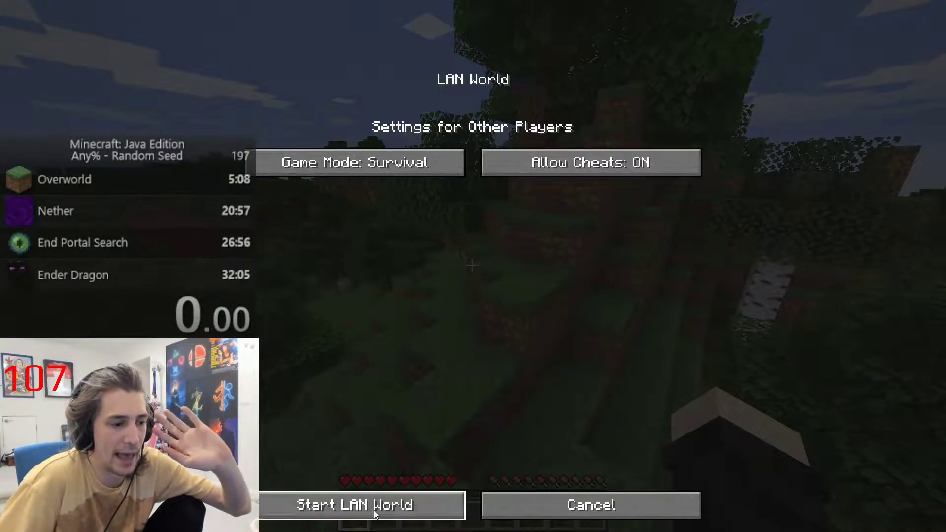
left_click(364, 505)
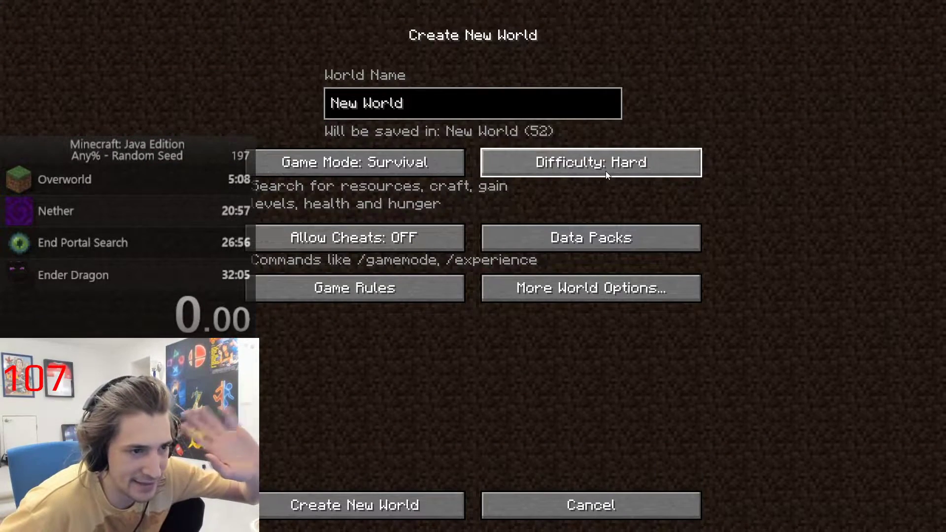
left_click(360, 519)
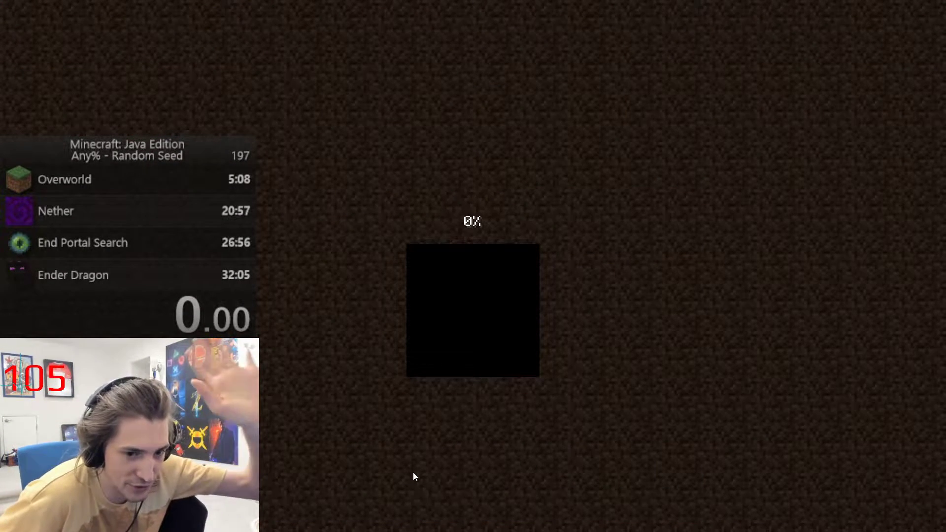